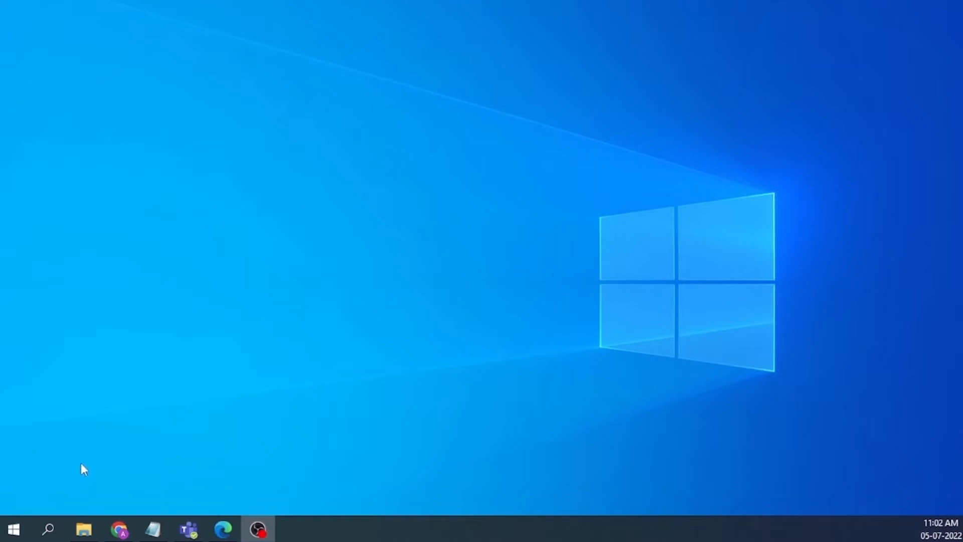
Search Windows for 'device' to locate Device Manager
{"action": "left_click", "coordinate": [49, 529]}
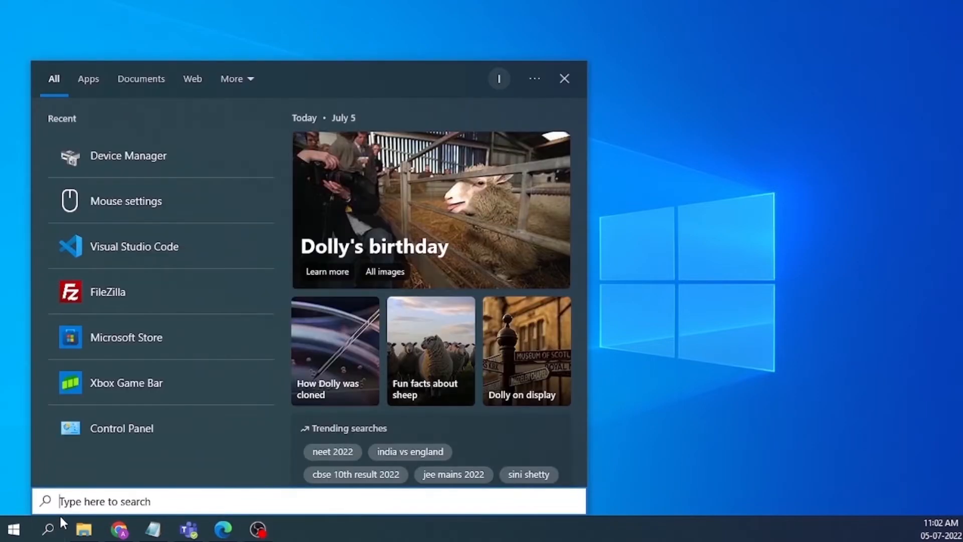
{"action": "type", "text": "device"}
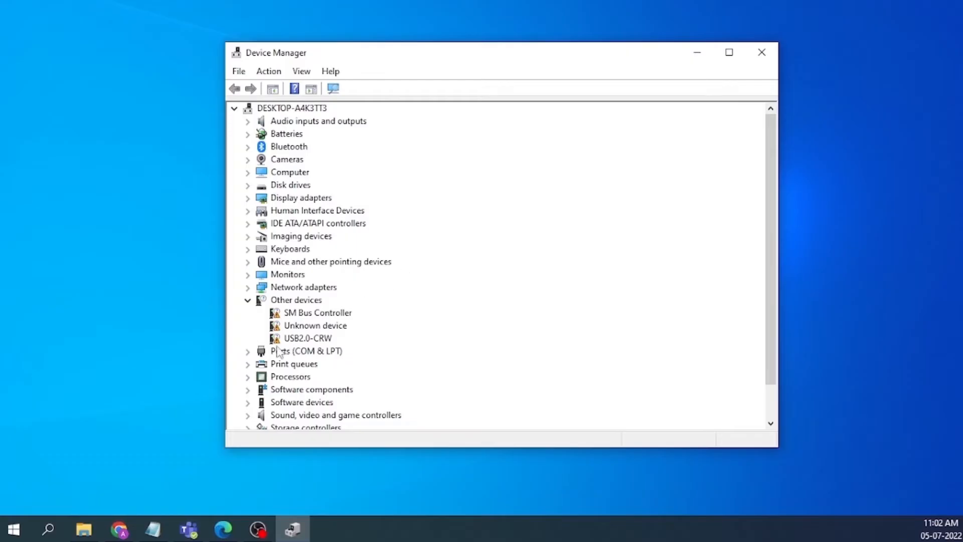
Start uninstalling the PL2303HXA device from the Ports (COM & LPT) category
{"action": "right_click", "coordinate": [313, 363]}
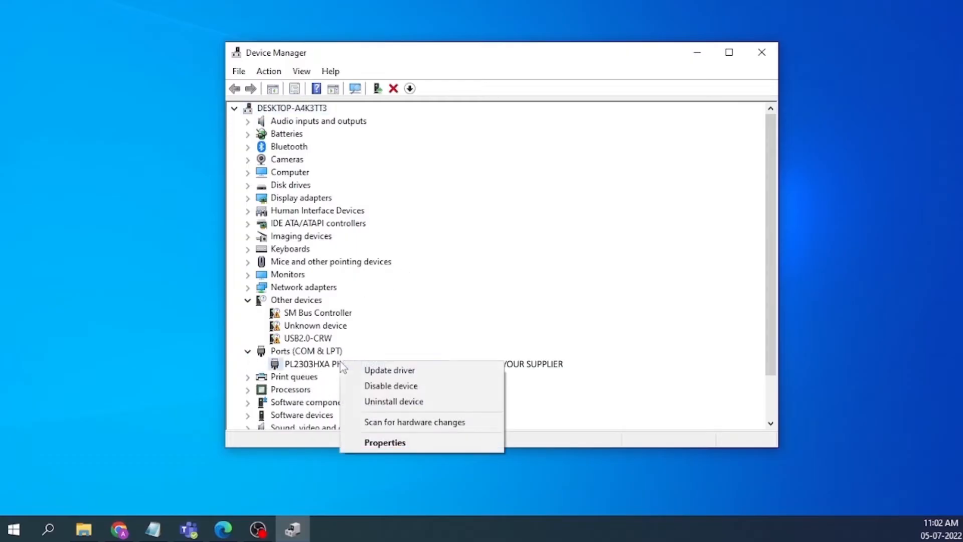
{"action": "mouse_move", "coordinate": [402, 406]}
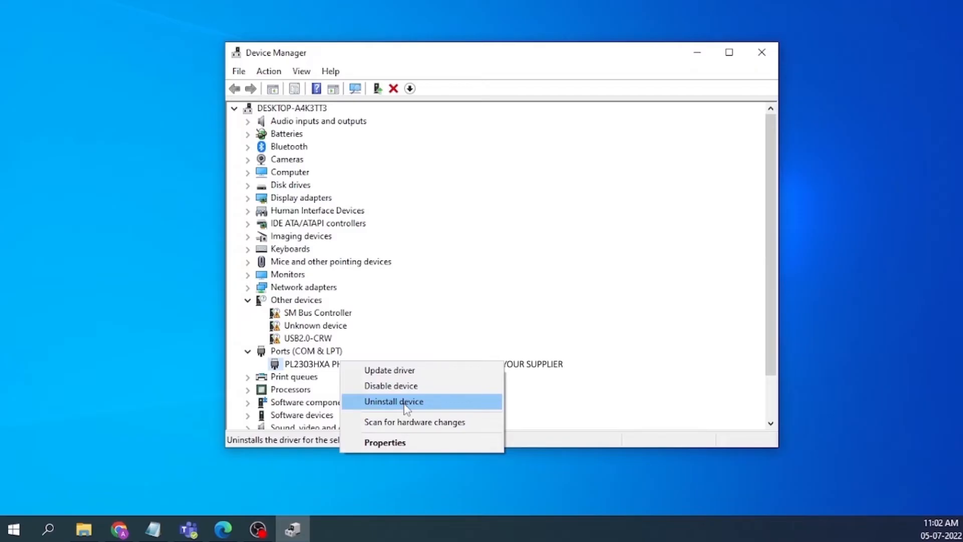
{"action": "left_click", "coordinate": [394, 401]}
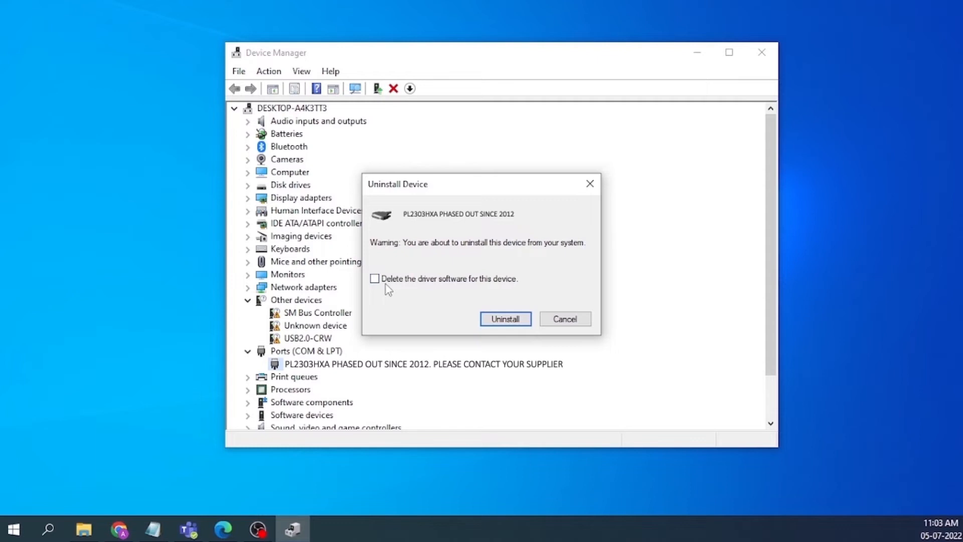
Mark 'Delete the driver software for this device' in the uninstall confirmation
{"action": "left_click", "coordinate": [374, 278]}
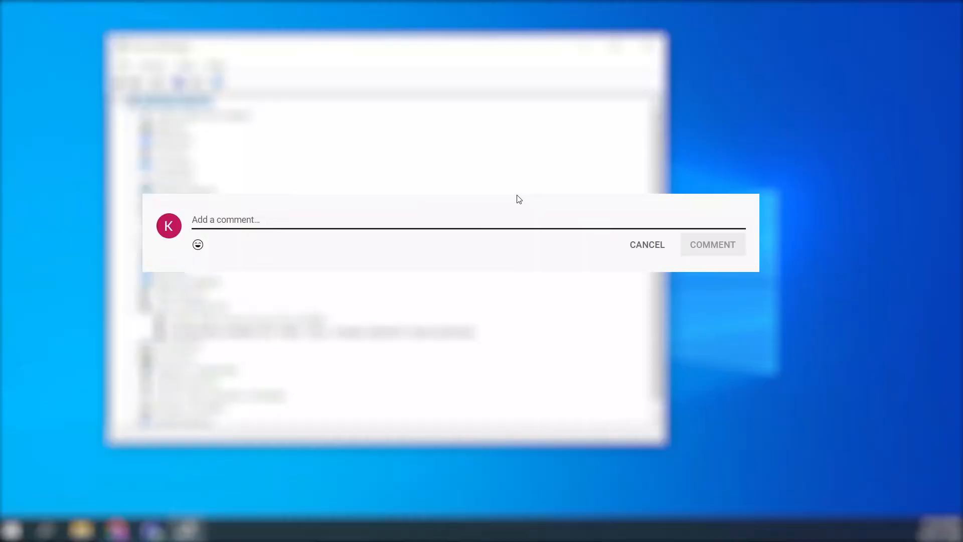
{"action": "type", "text": "Feel Free to c"}
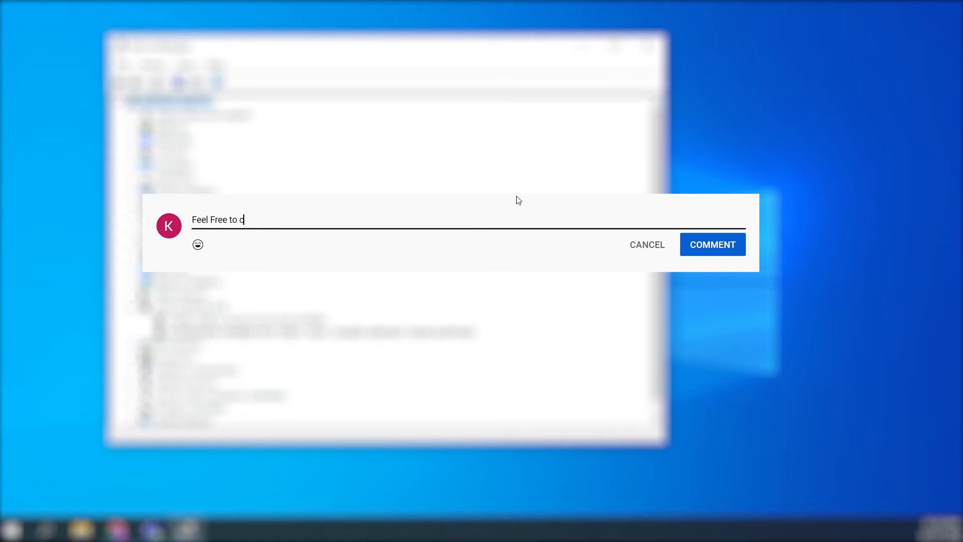
{"action": "type", "text": "omment your"}
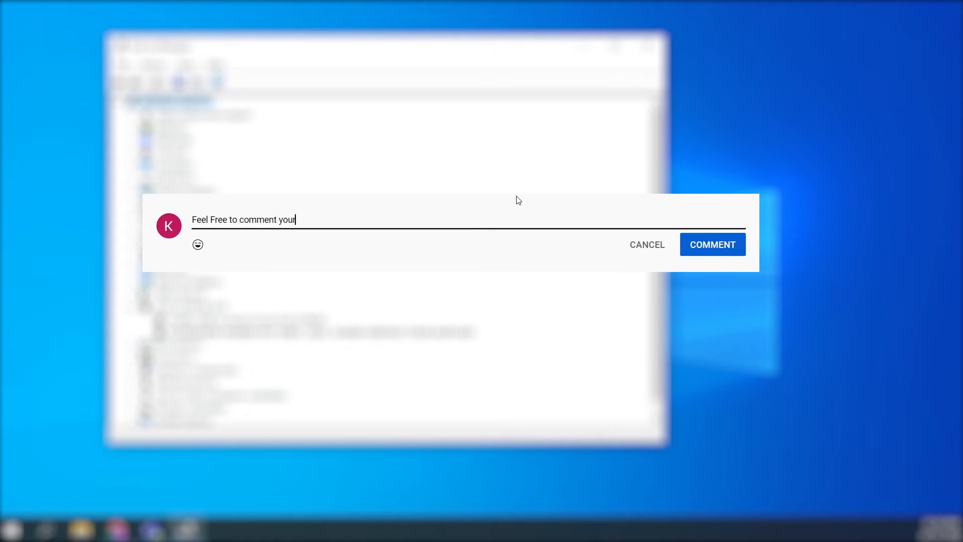
{"action": "type", "text": "questio"}
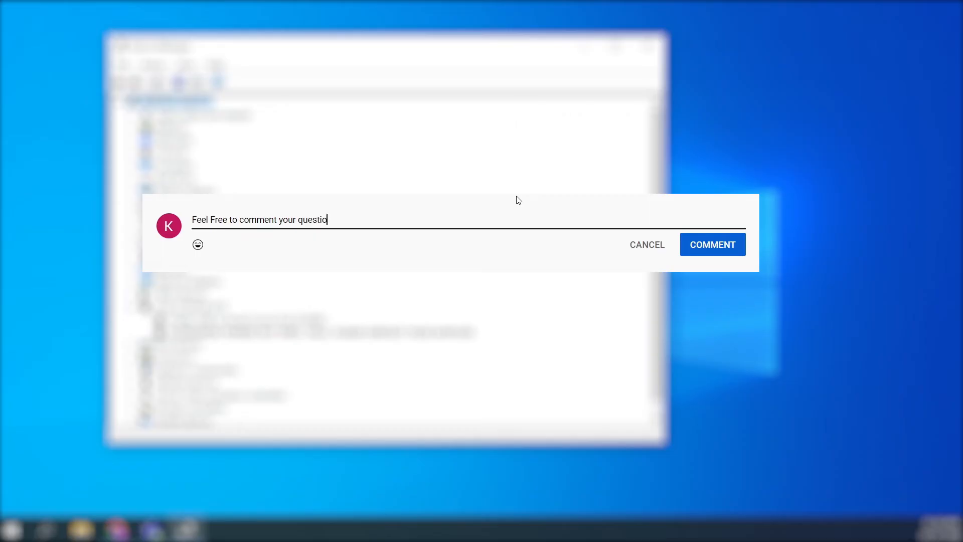